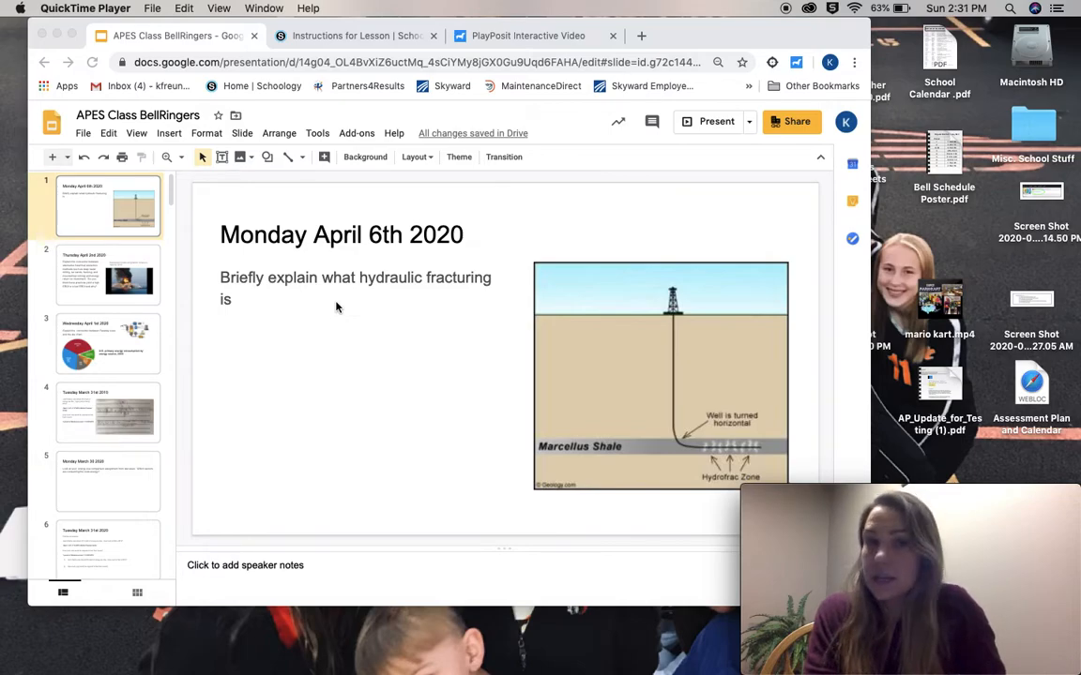
mouse_move(352, 304)
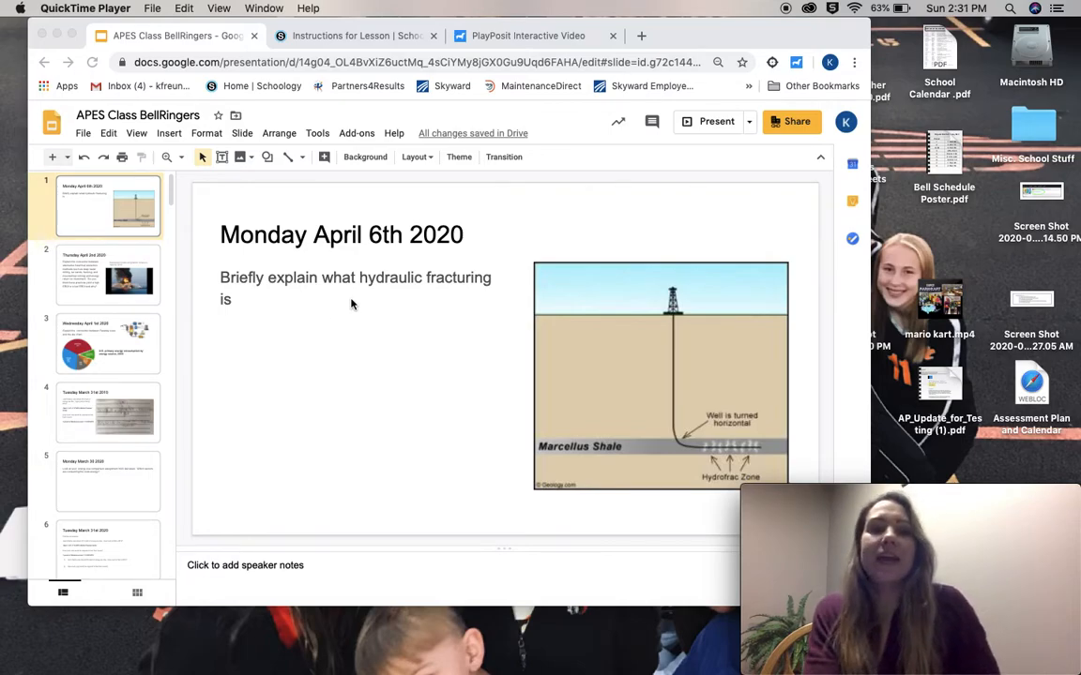
Show the Schoology lesson instructions with sign-up links, then the PlayPosit APES 1st Hour class listing Gasland
click(353, 36)
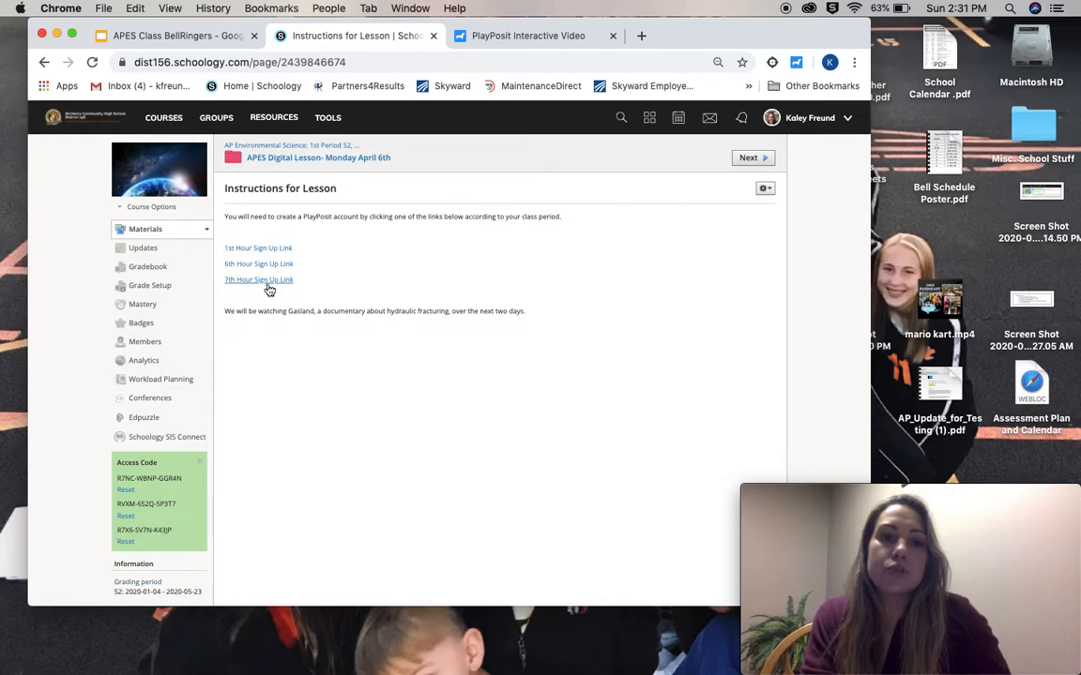
mouse_move(259, 280)
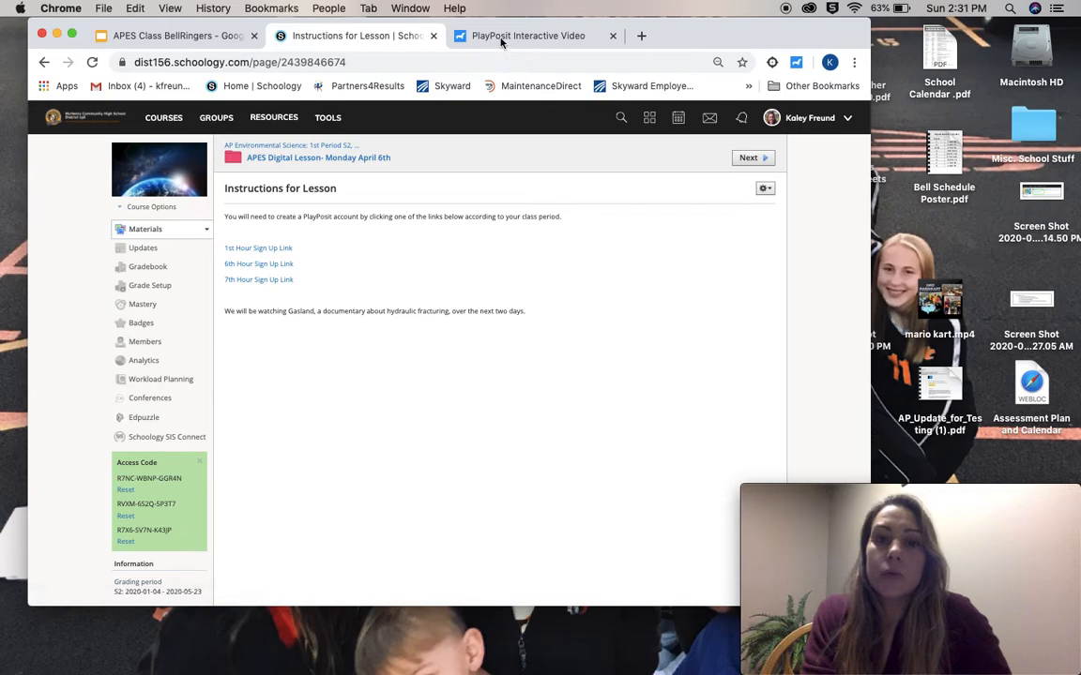
click(527, 36)
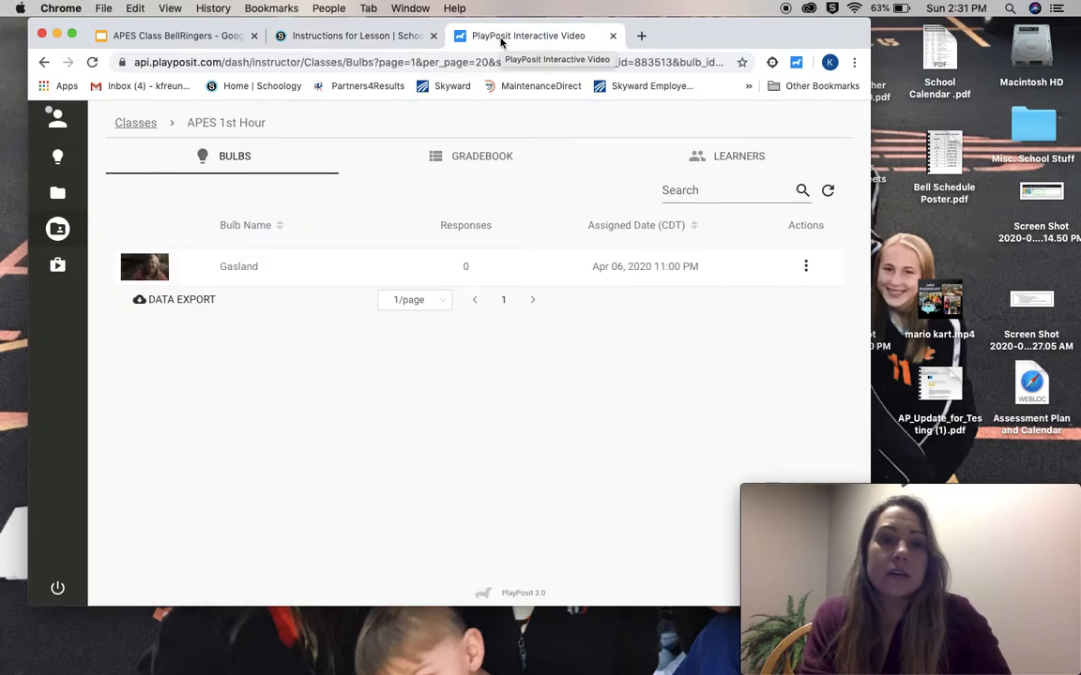